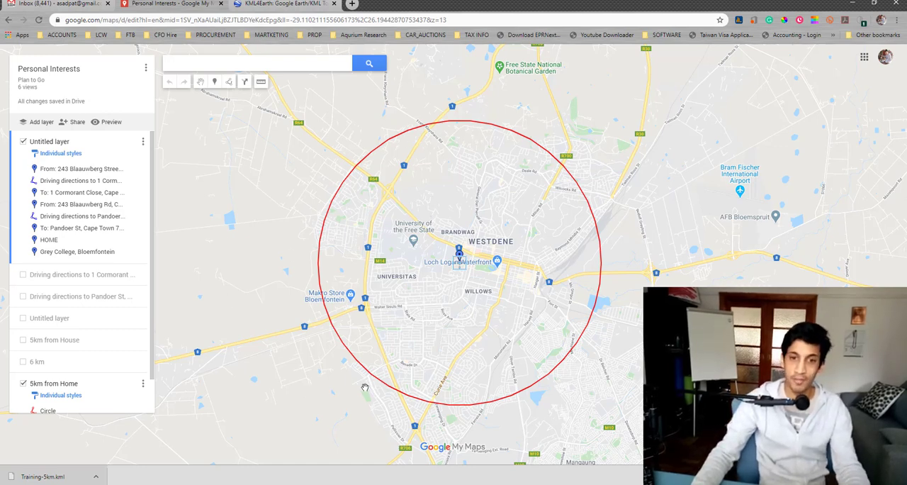
pyautogui.moveTo(485, 356)
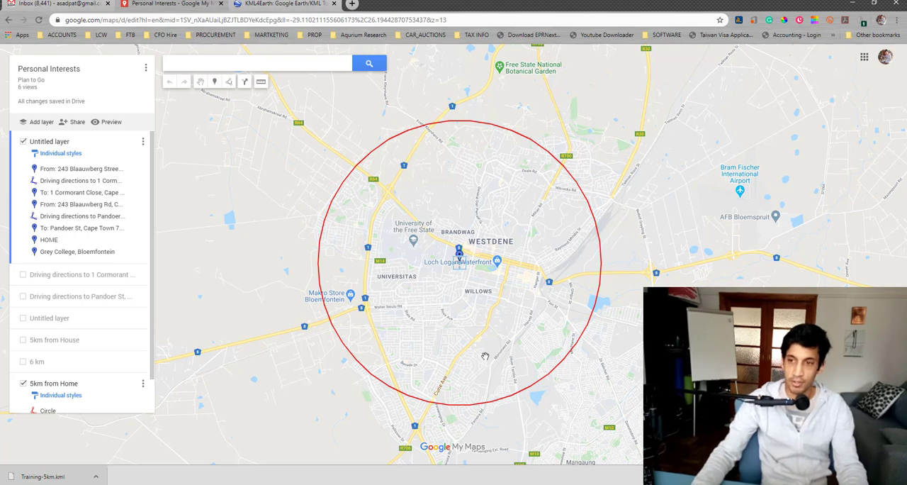
pyautogui.moveTo(370, 403)
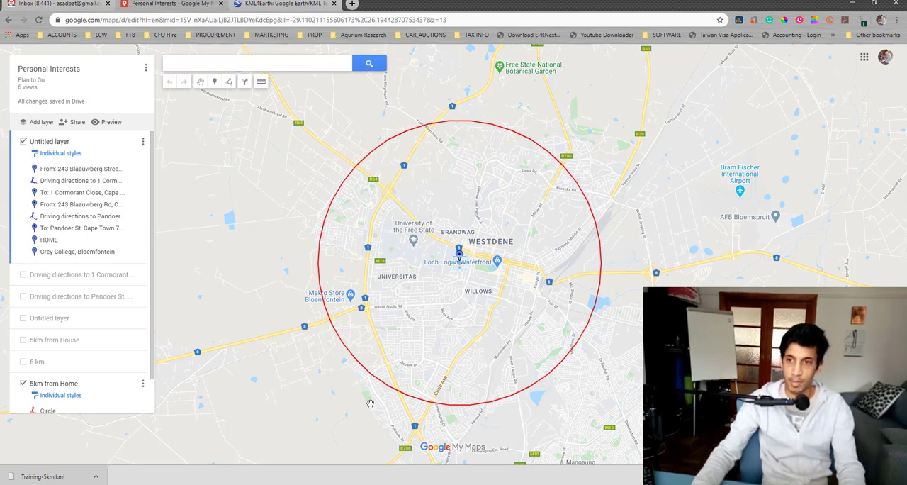
pyautogui.moveTo(51, 269)
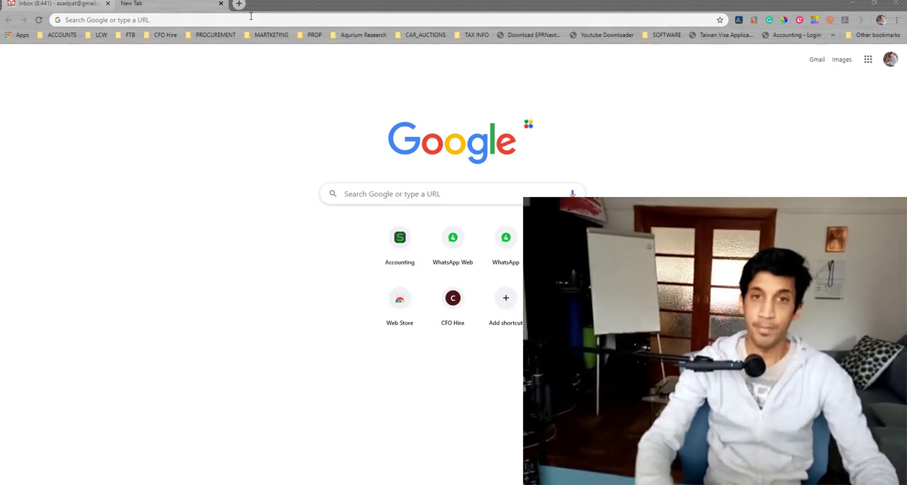
# Search 'my maps google', open the My Maps About page, and reach your owned maps
pyautogui.click(213, 19)
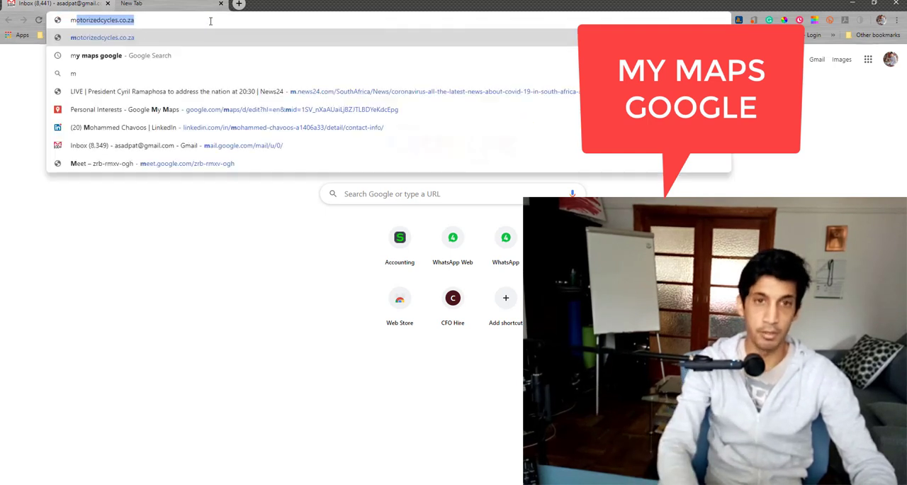
pyautogui.write('my maps google')
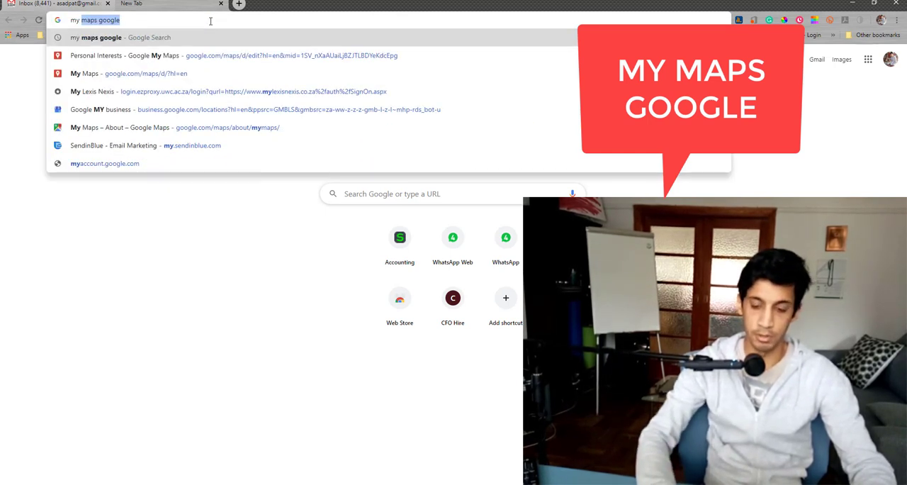
pyautogui.press('Return')
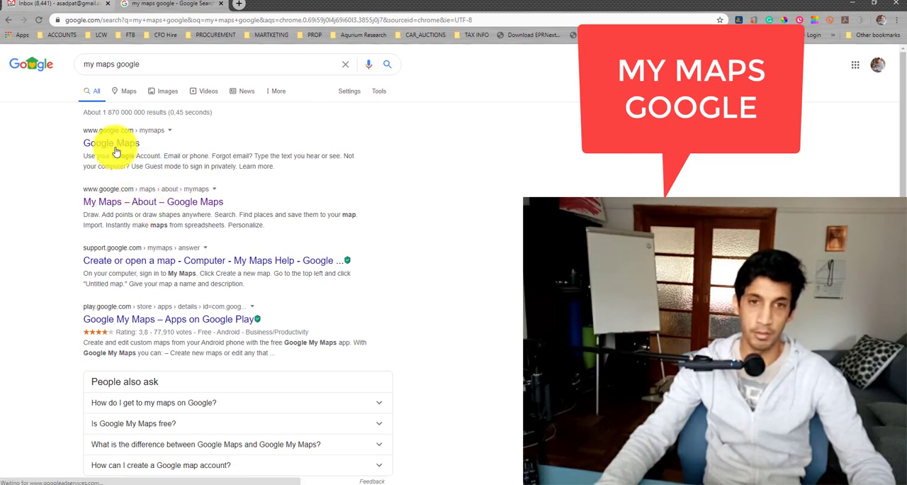
pyautogui.moveTo(131, 206)
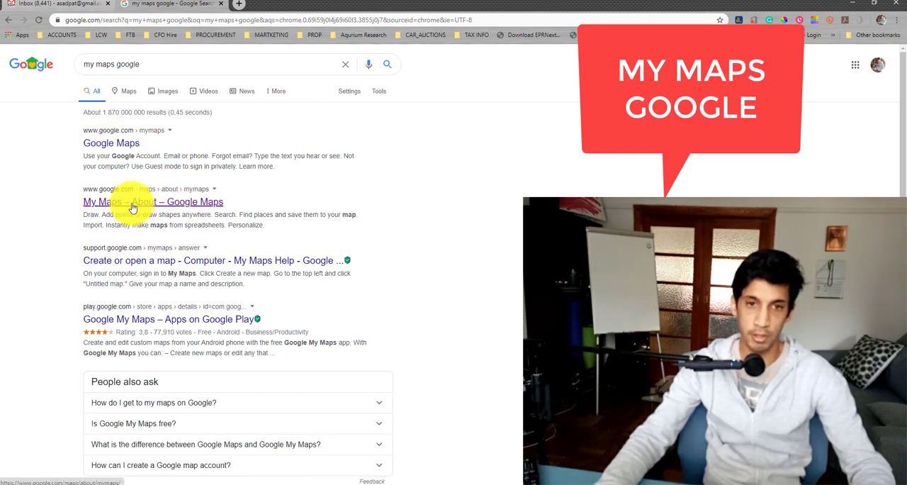
pyautogui.click(142, 201)
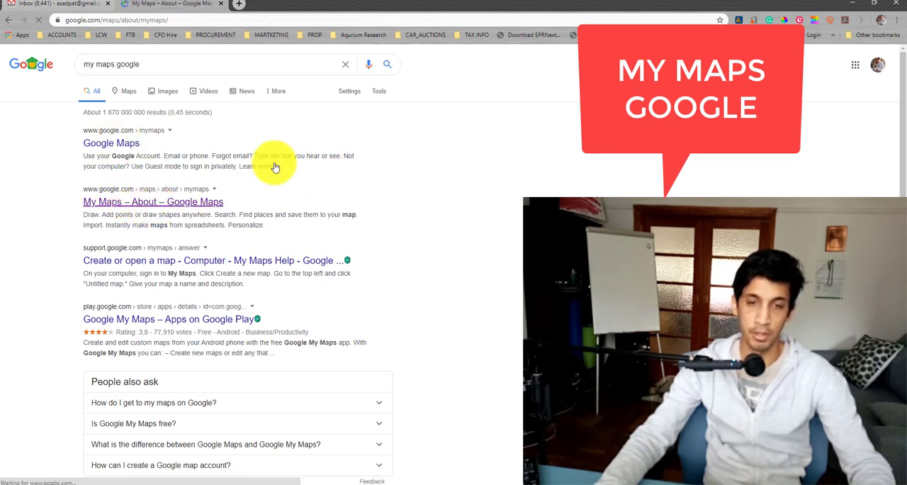
pyautogui.click(152, 201)
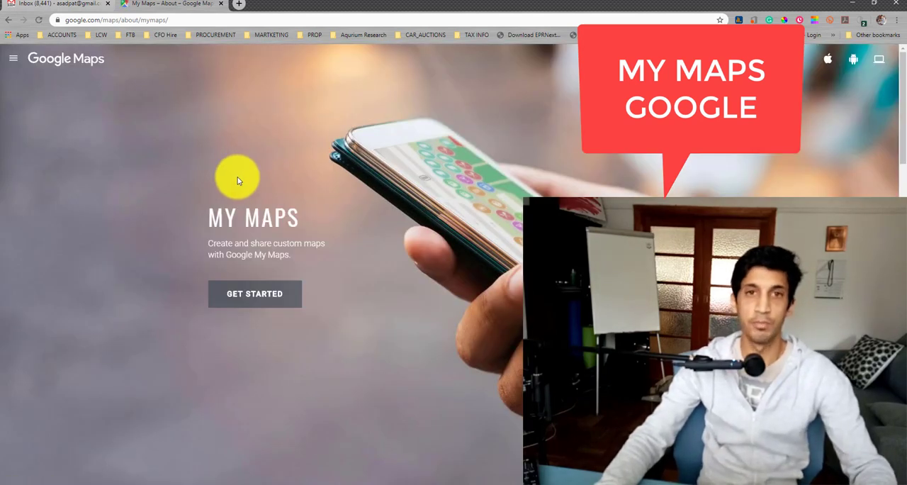
pyautogui.moveTo(265, 294)
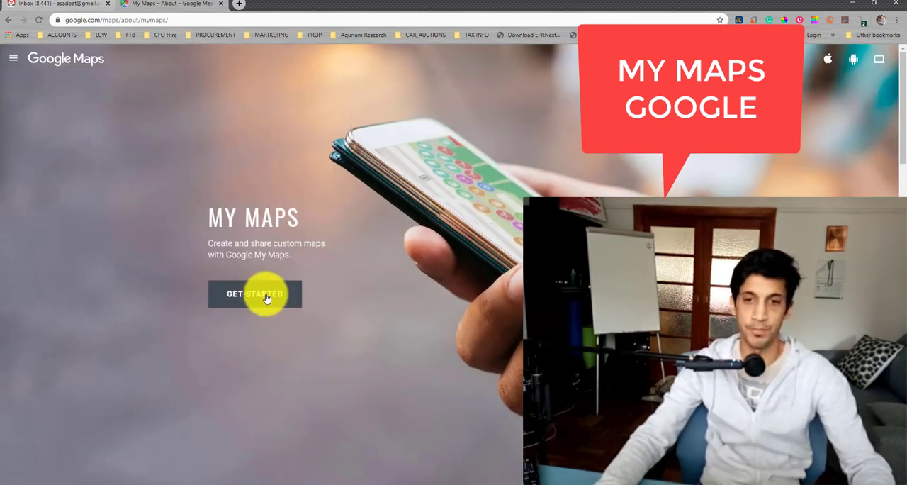
pyautogui.click(254, 294)
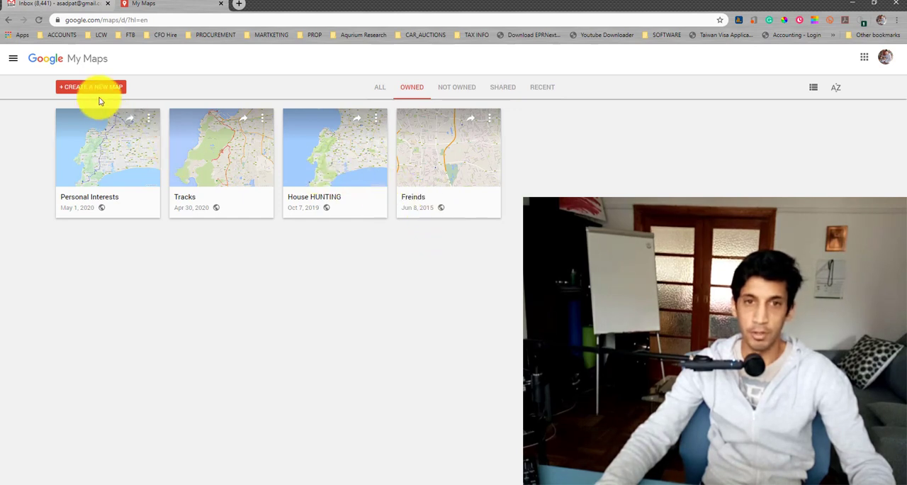
pyautogui.moveTo(287, 215)
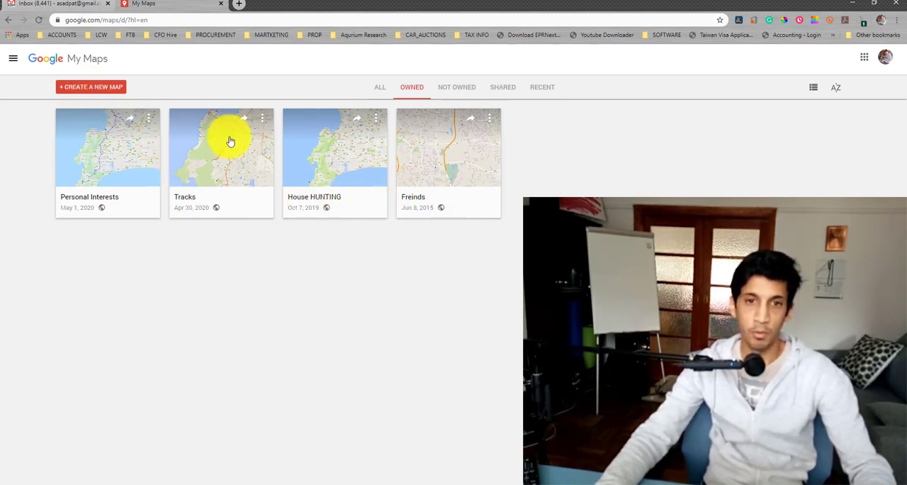
pyautogui.moveTo(574, 154)
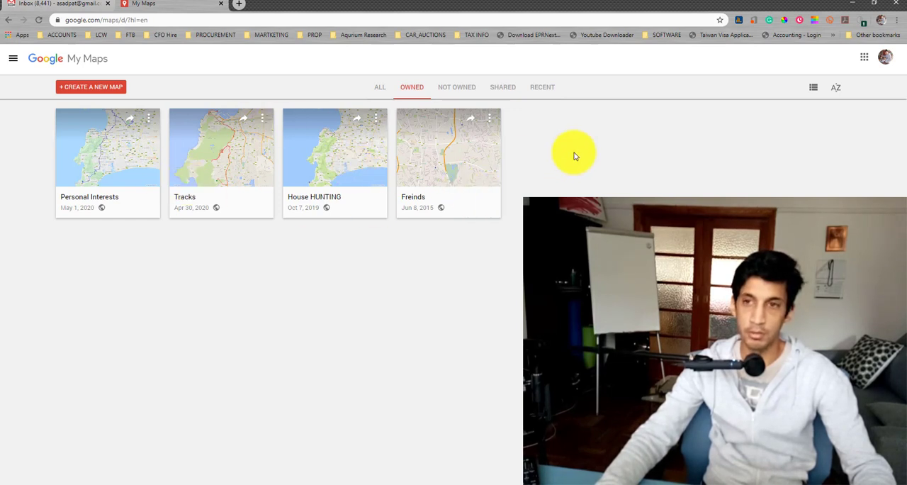
pyautogui.moveTo(408, 128)
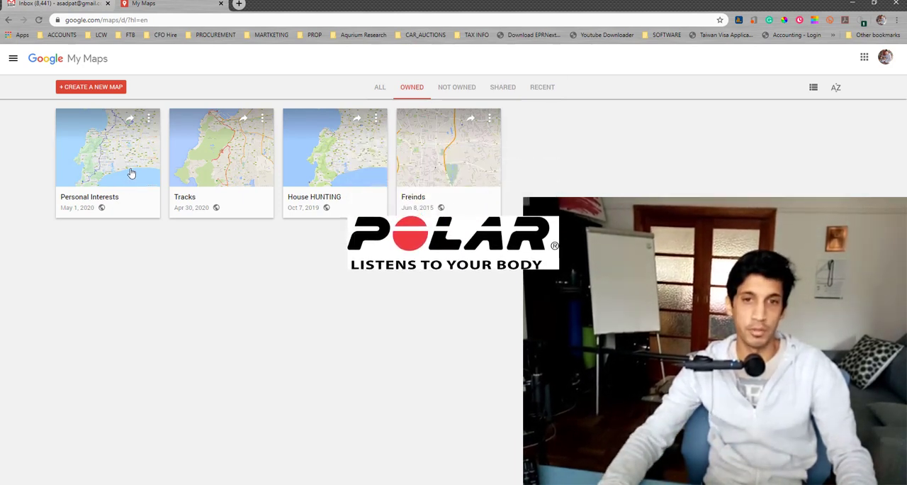
pyautogui.moveTo(306, 174)
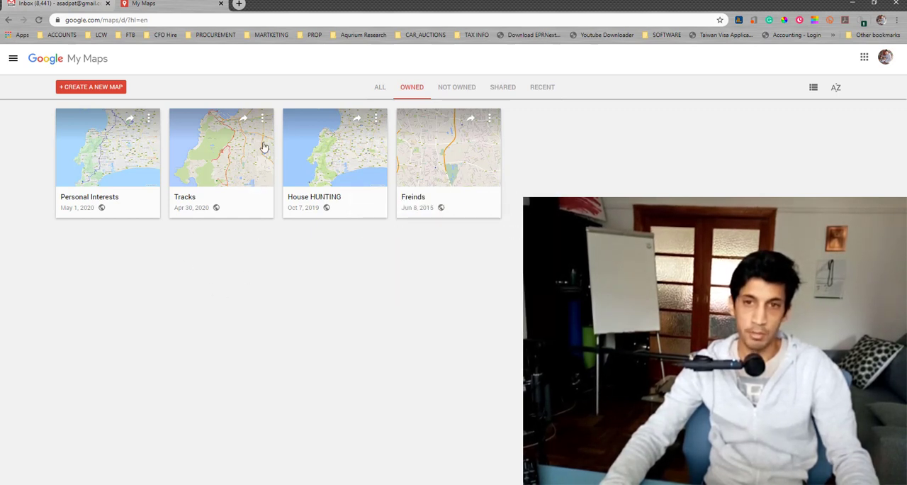
pyautogui.moveTo(148, 126)
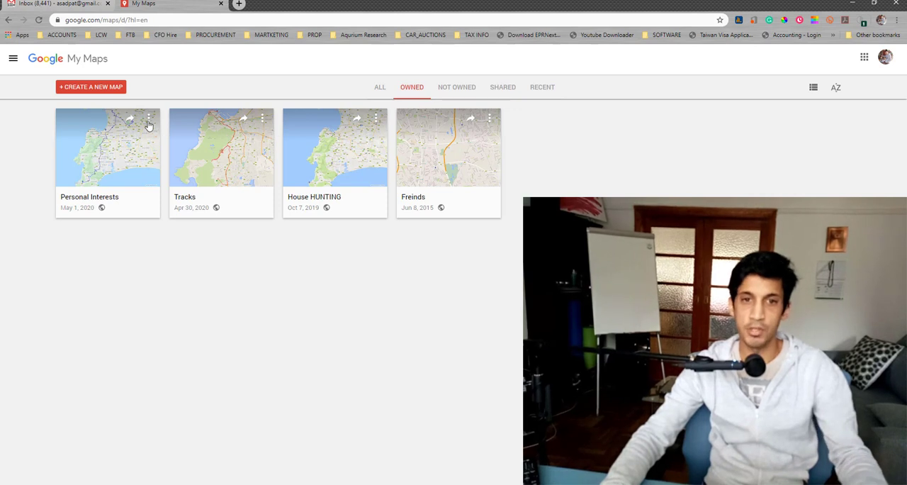
pyautogui.moveTo(122, 164)
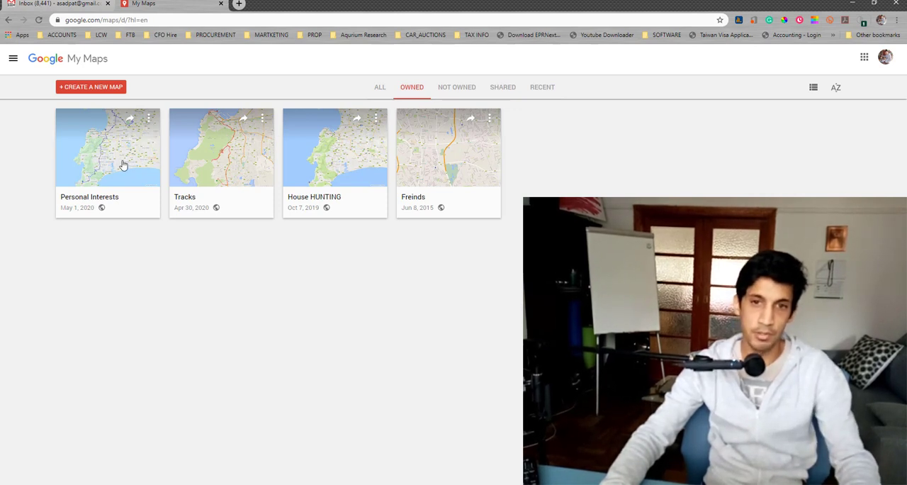
# Open the Personal Interests map card from the dashboard
pyautogui.click(107, 147)
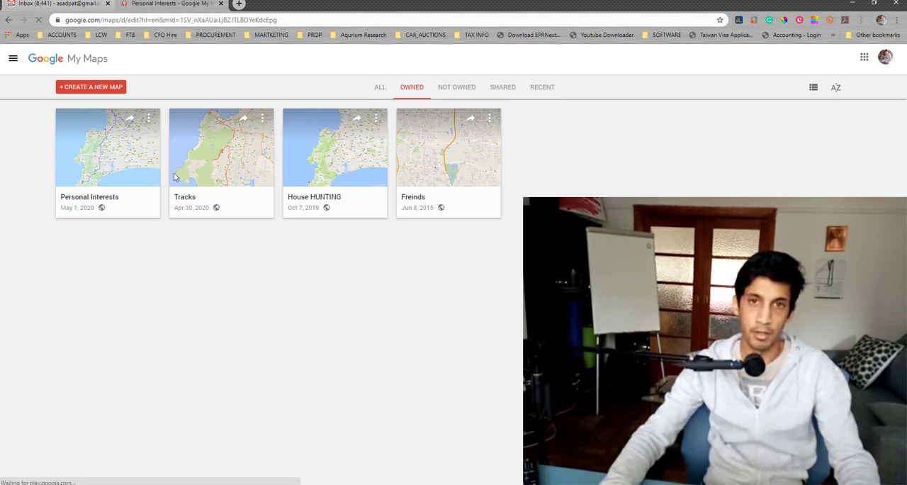
# Search the map for 'Grey College' to locate Grey College, Bloemfontein
pyautogui.click(107, 147)
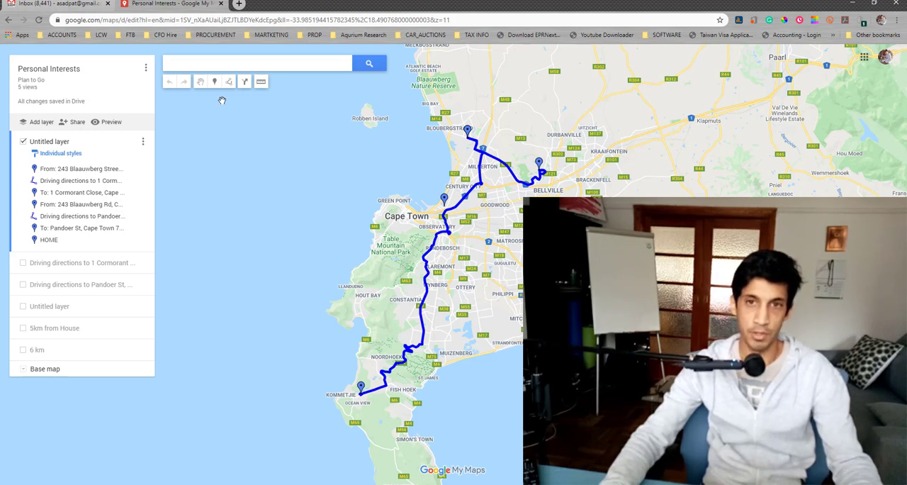
pyautogui.click(258, 63)
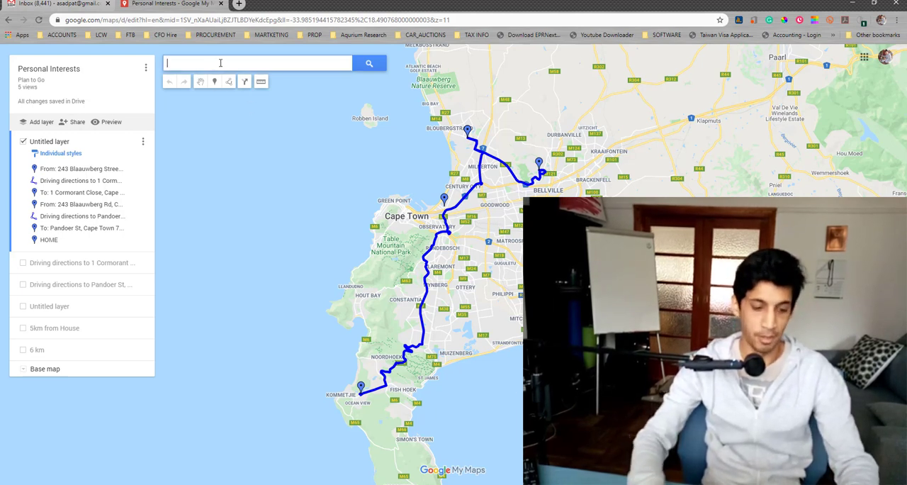
pyautogui.write('gre')
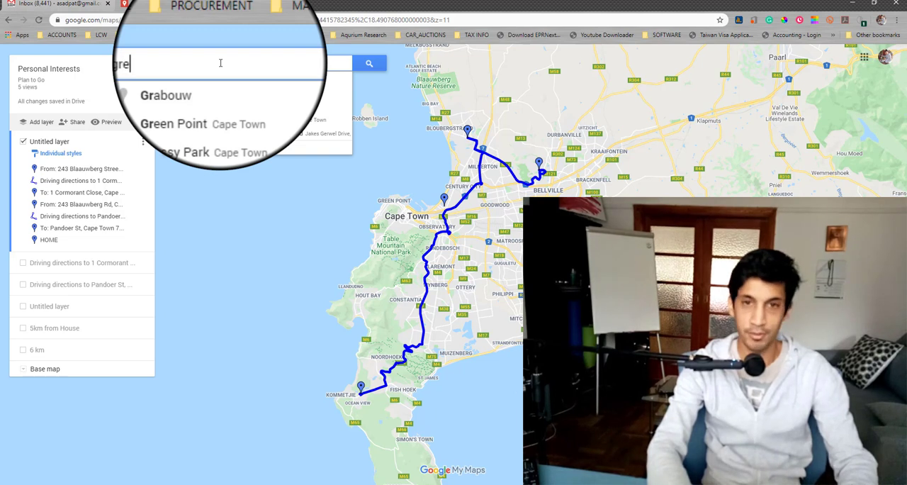
pyautogui.write('y')
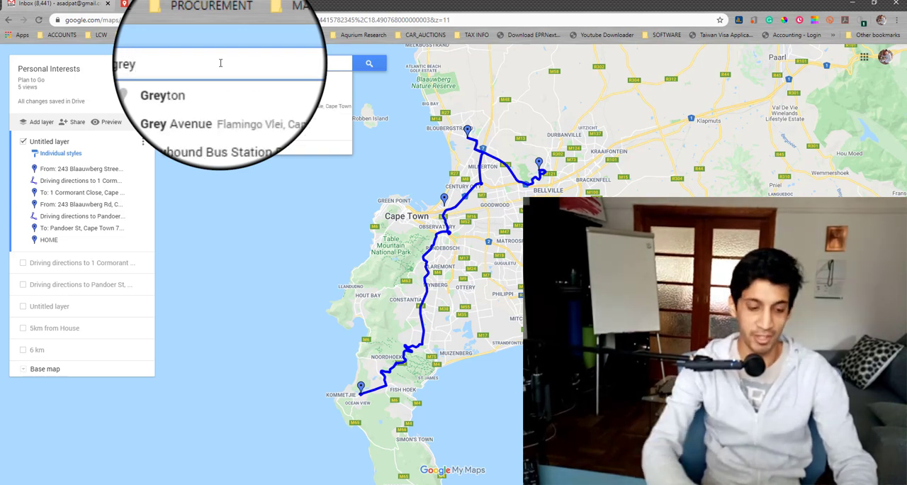
pyautogui.write('c')
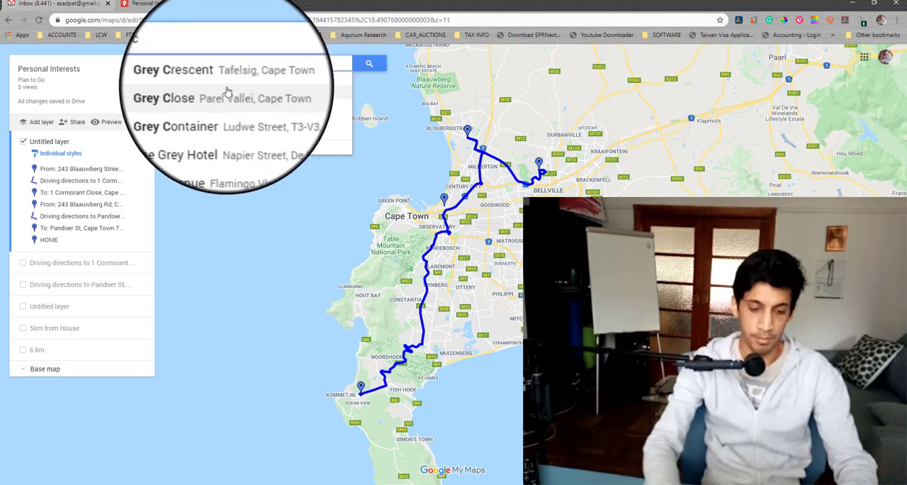
pyautogui.write('Col')
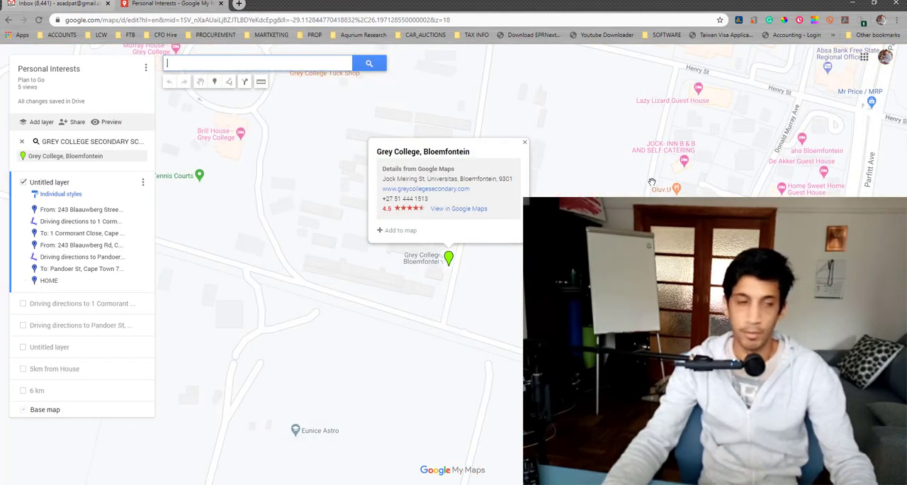
pyautogui.moveTo(583, 188)
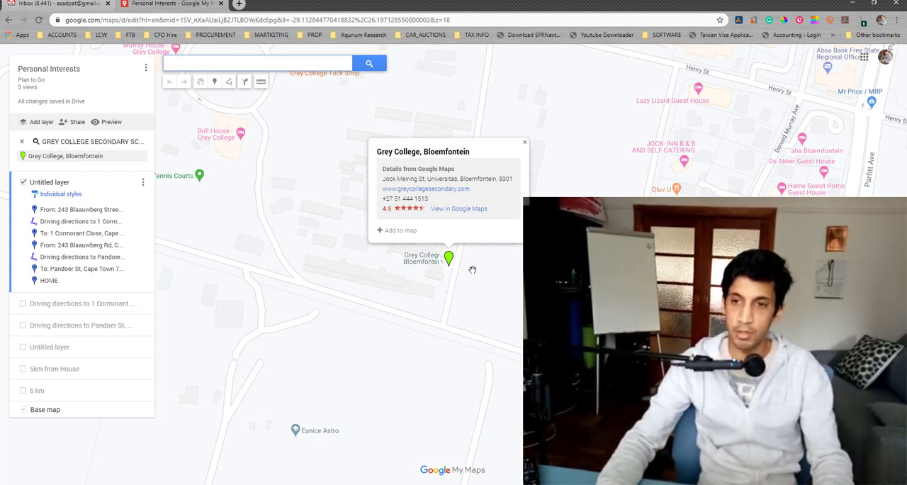
pyautogui.moveTo(448, 256)
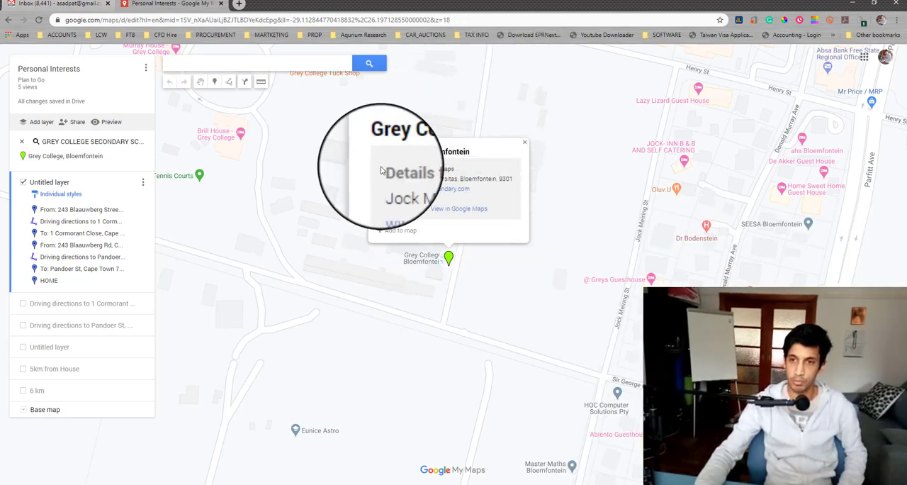
# Add Grey College from its info popup to the map layer
pyautogui.click(400, 229)
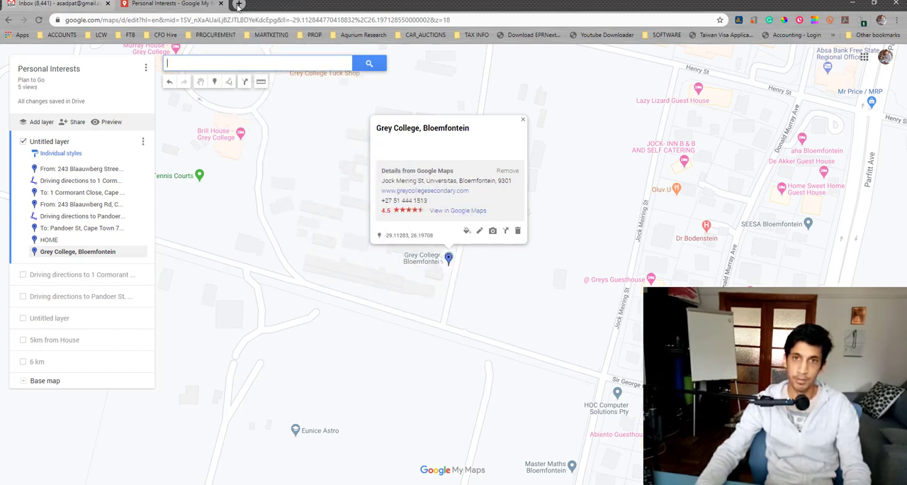
# In a new tab, go to bit.ly/my5KM for the KML4Earth tools
pyautogui.click(238, 4)
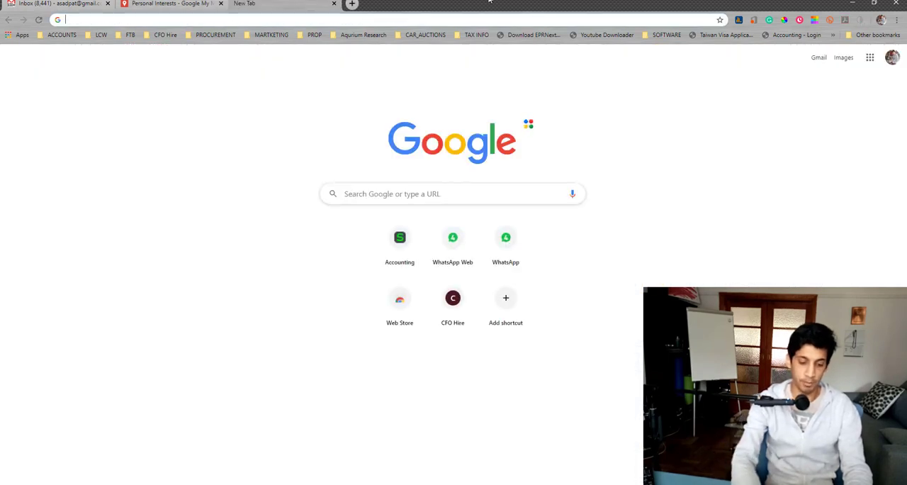
pyautogui.write('bit.ly')
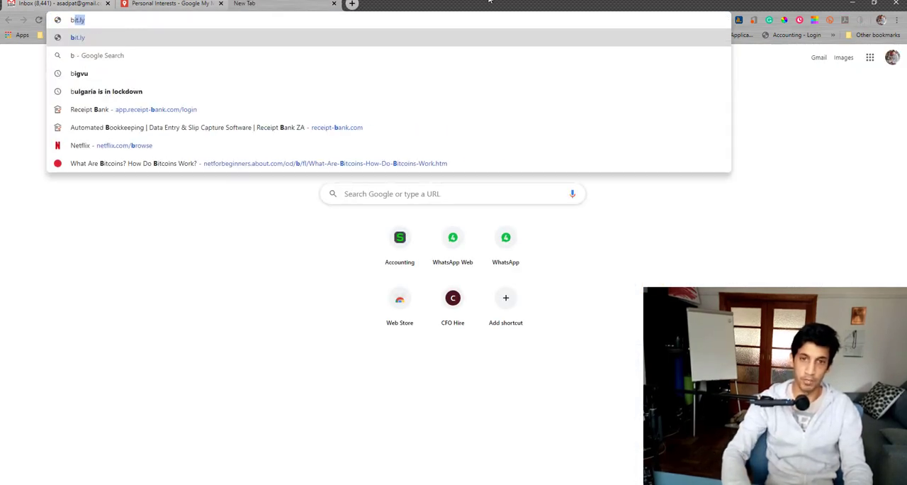
pyautogui.write('/')
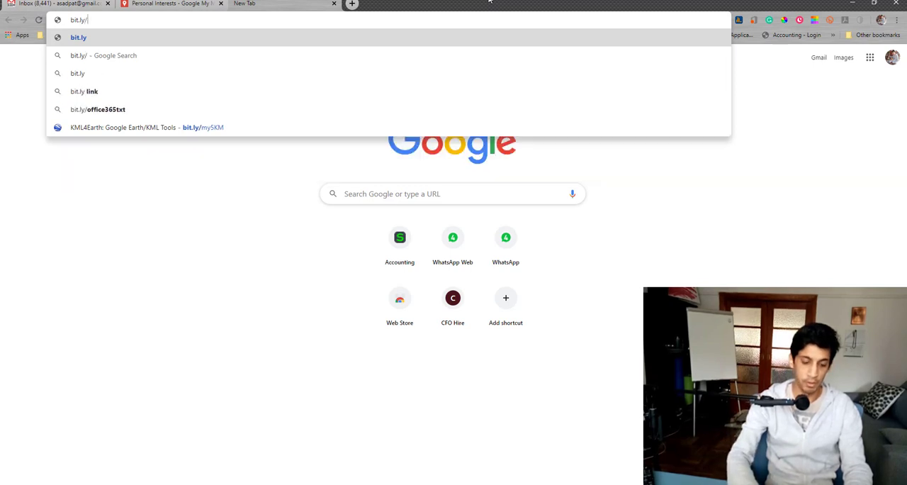
pyautogui.write('m')
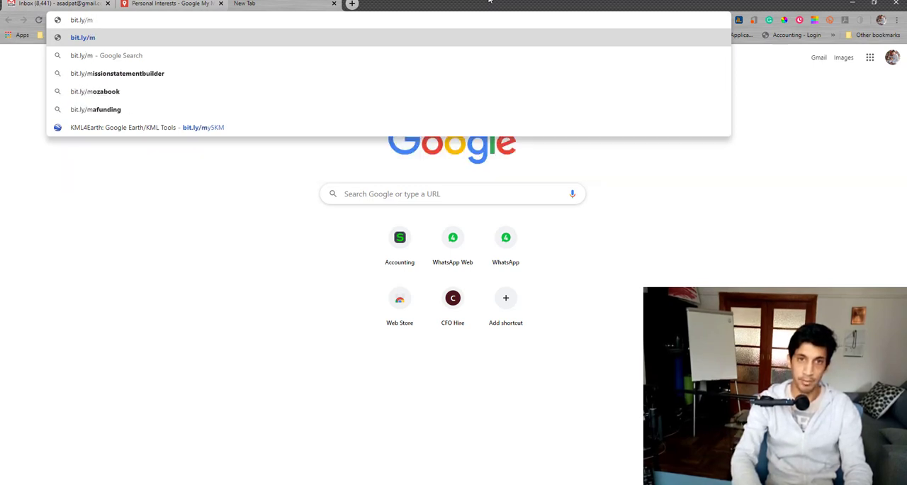
pyautogui.write('y5K')
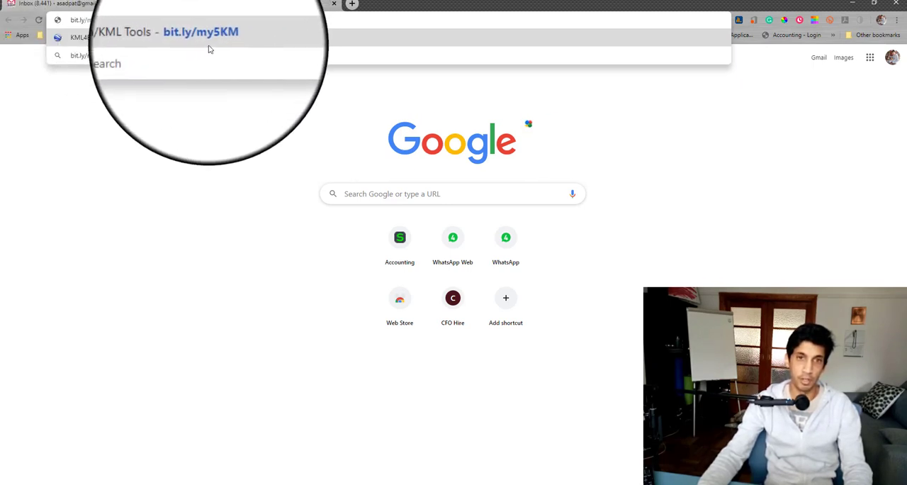
pyautogui.write('bit.ly/my5KM')
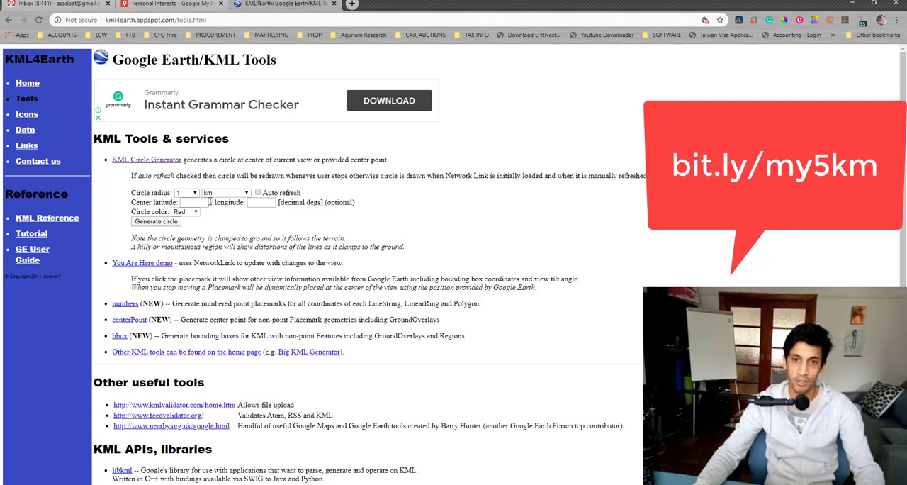
# Copy Grey College's coordinates (-29.11283, 26.19708) into the KML4Earth circle generator
pyautogui.click(170, 4)
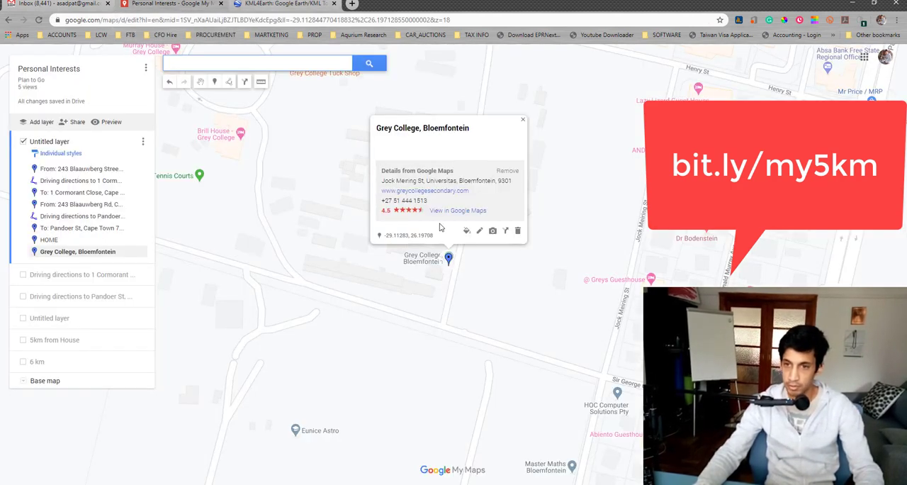
pyautogui.doubleClick(398, 234)
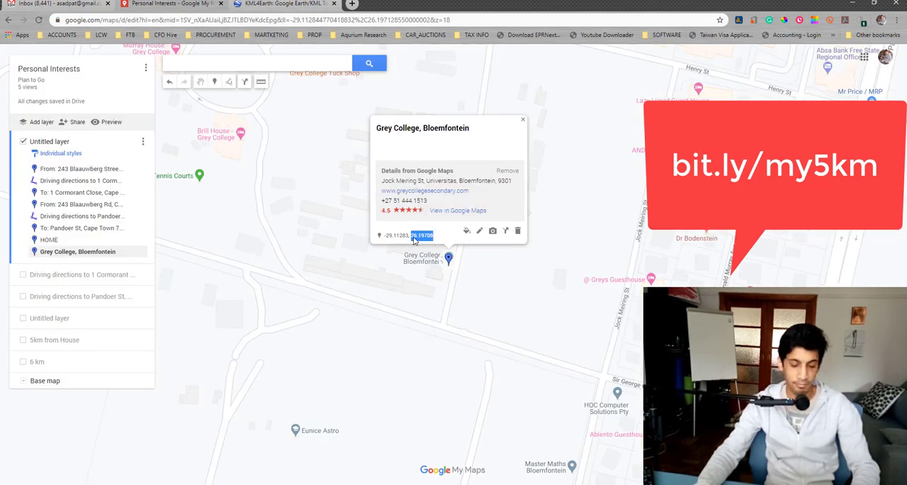
pyautogui.click(284, 4)
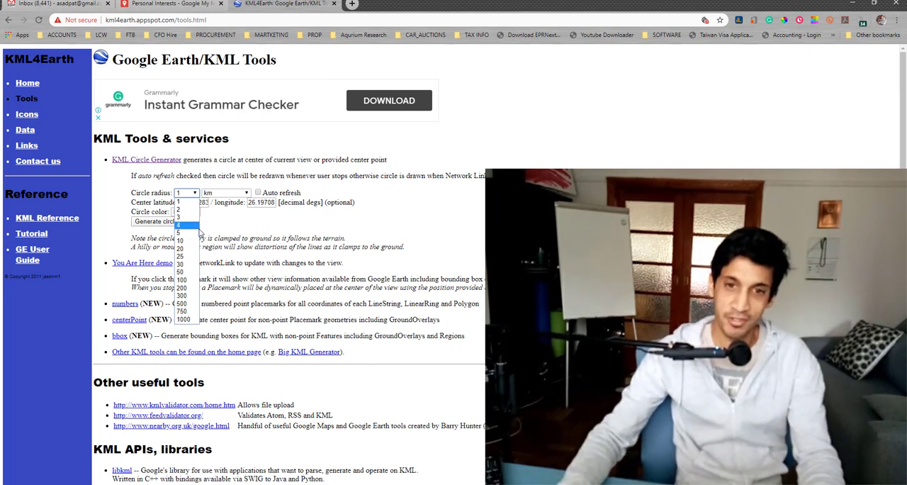
pyautogui.moveTo(180, 240)
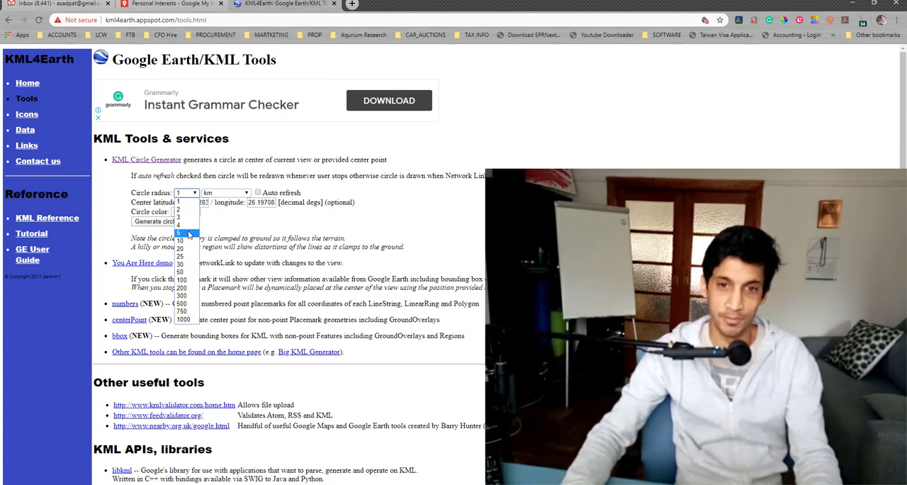
# Set the circle radius to 5 km and generate the circle KML
pyautogui.click(181, 235)
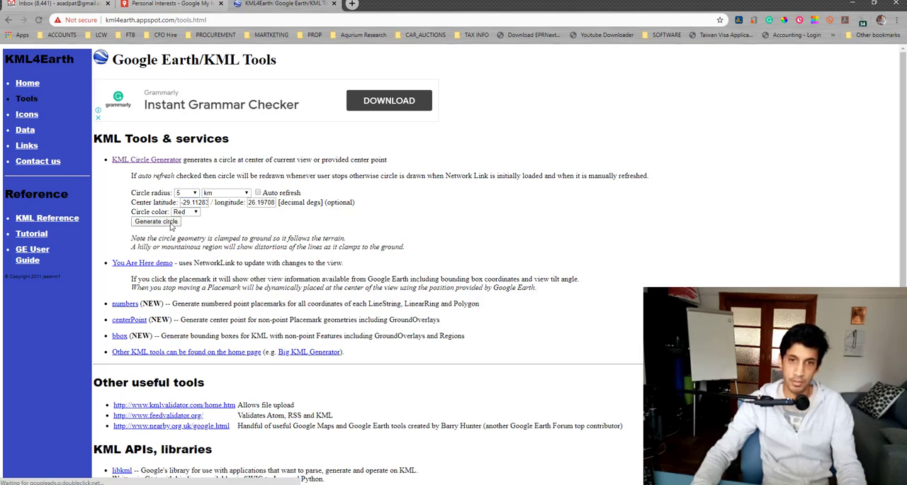
pyautogui.click(155, 221)
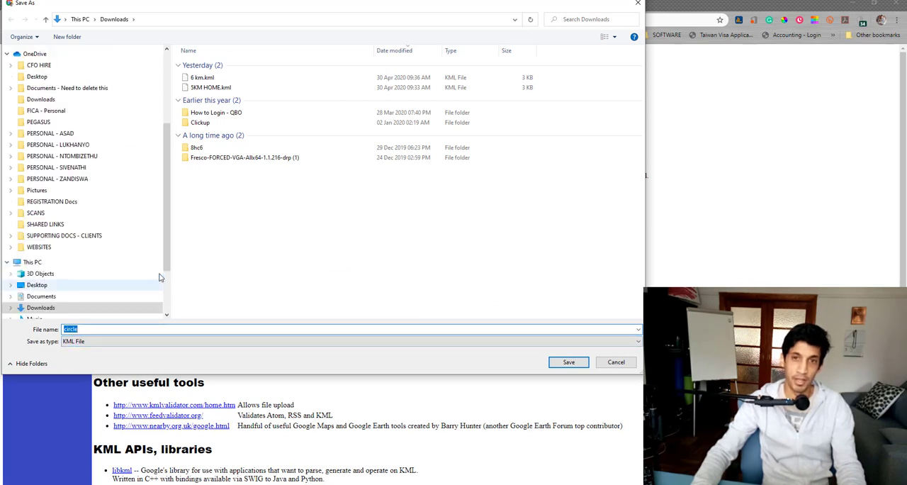
# Save the circle file as Training-5km.kml in Downloads
pyautogui.scroll(3)
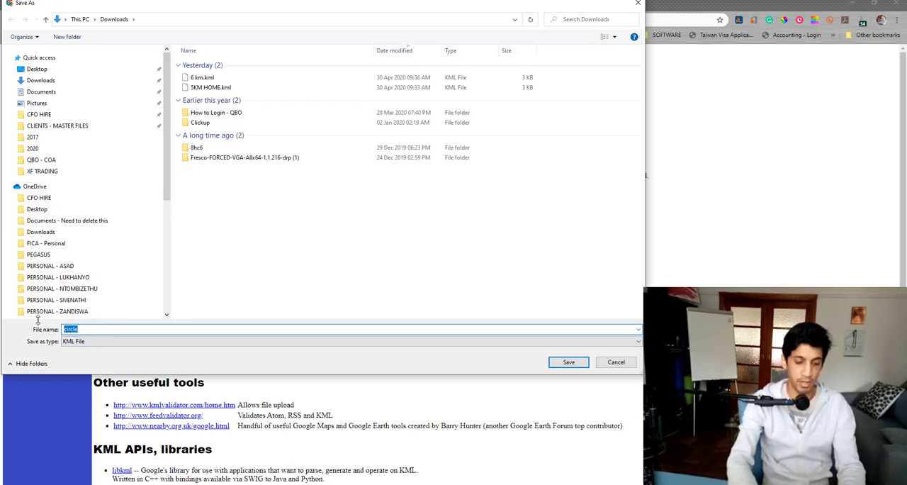
pyautogui.write('Training-5km')
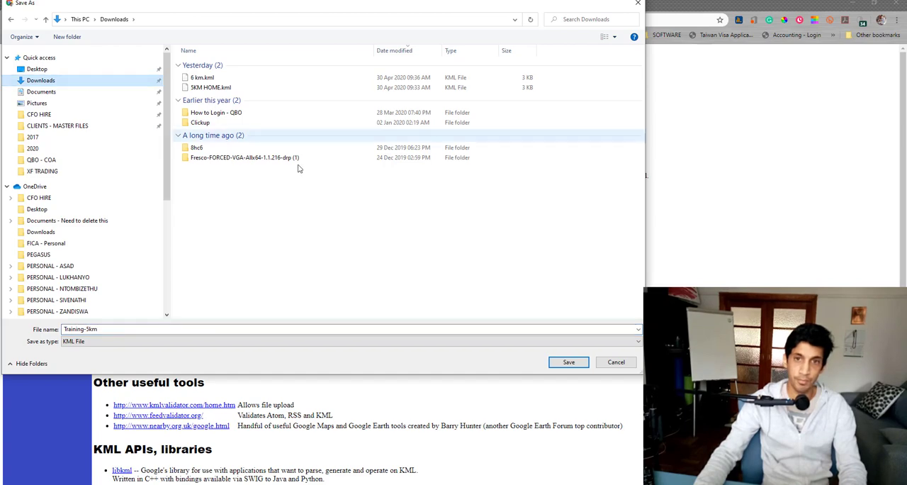
pyautogui.click(568, 361)
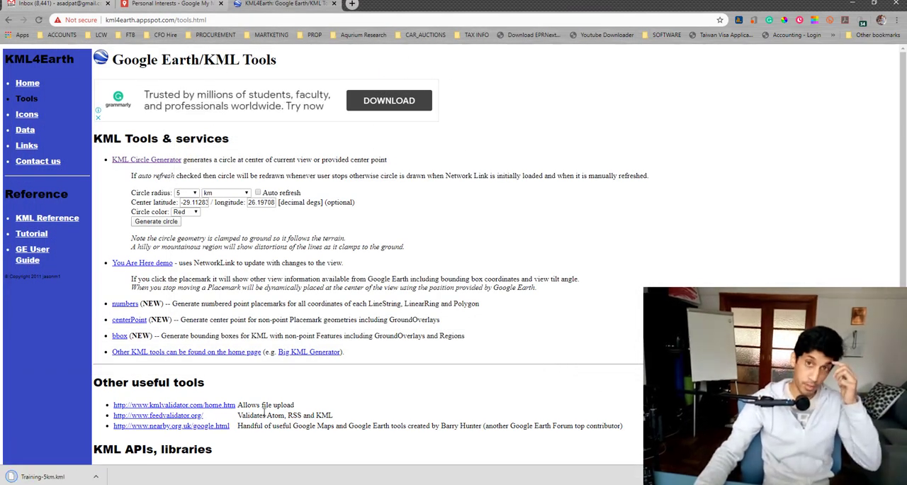
# Back on the Personal Interests map, add a new Untitled layer
pyautogui.click(174, 5)
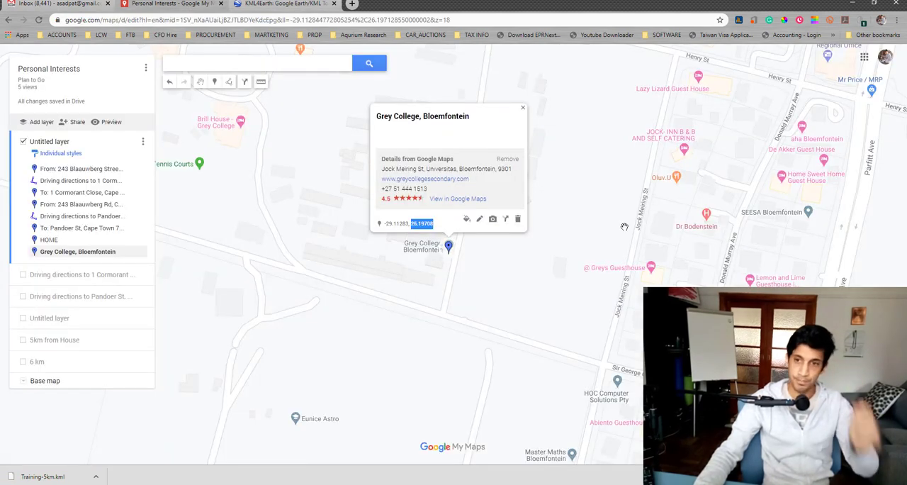
pyautogui.moveTo(498, 235)
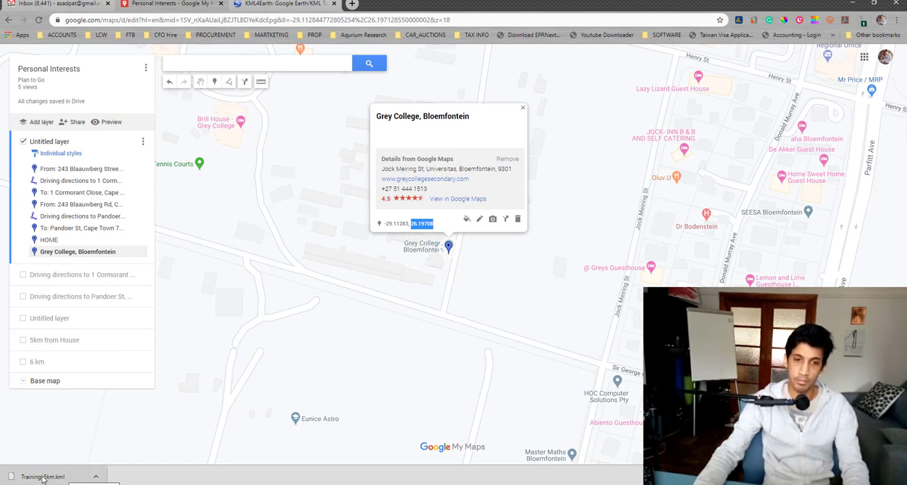
pyautogui.moveTo(233, 271)
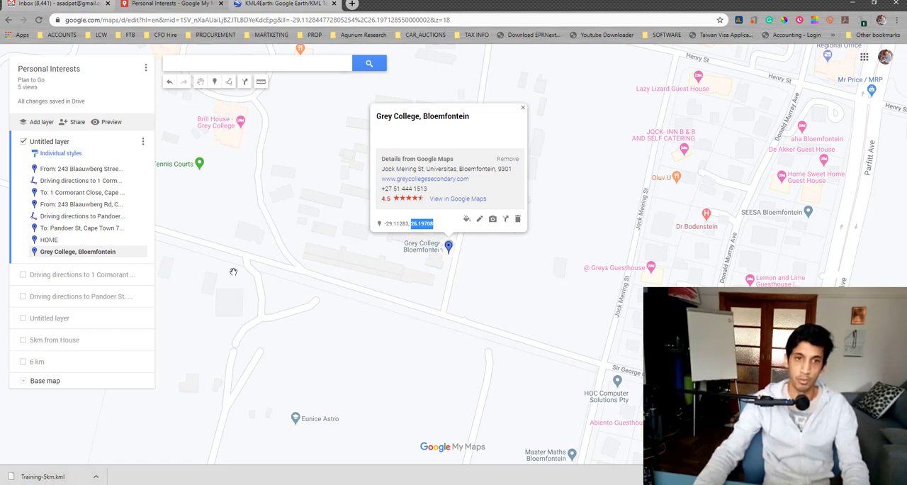
pyautogui.click(38, 122)
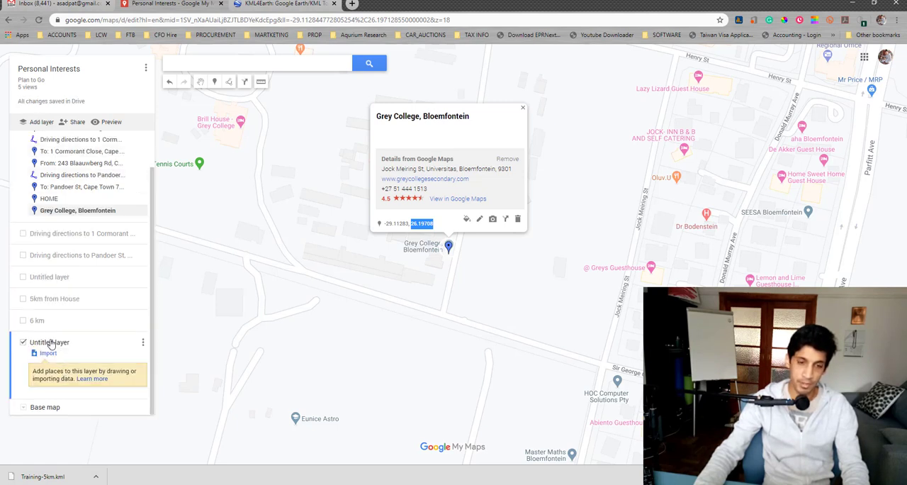
pyautogui.moveTo(148, 343)
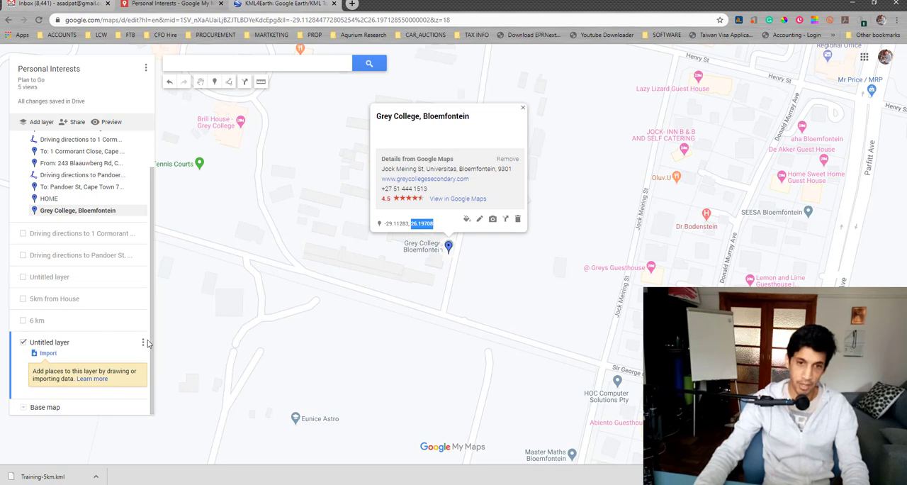
# Rename the Untitled layer to '5km from Home'
pyautogui.click(142, 341)
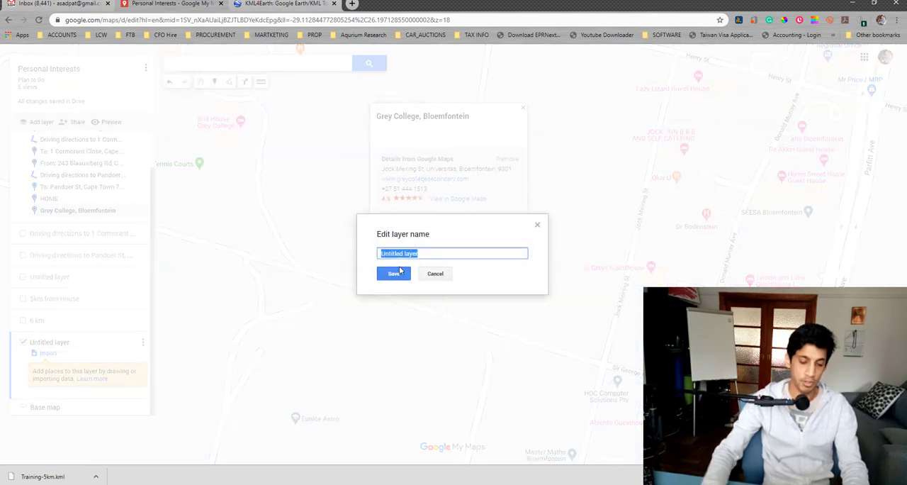
pyautogui.write('5km')
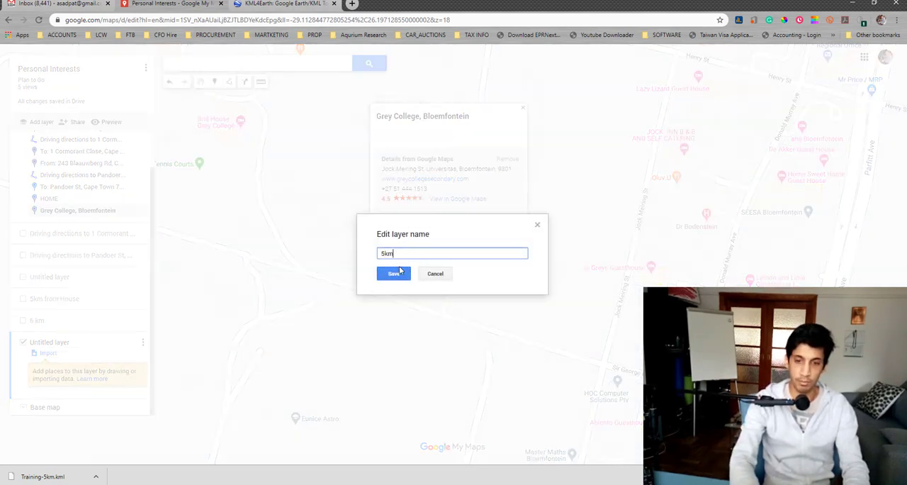
pyautogui.write('from Hom')
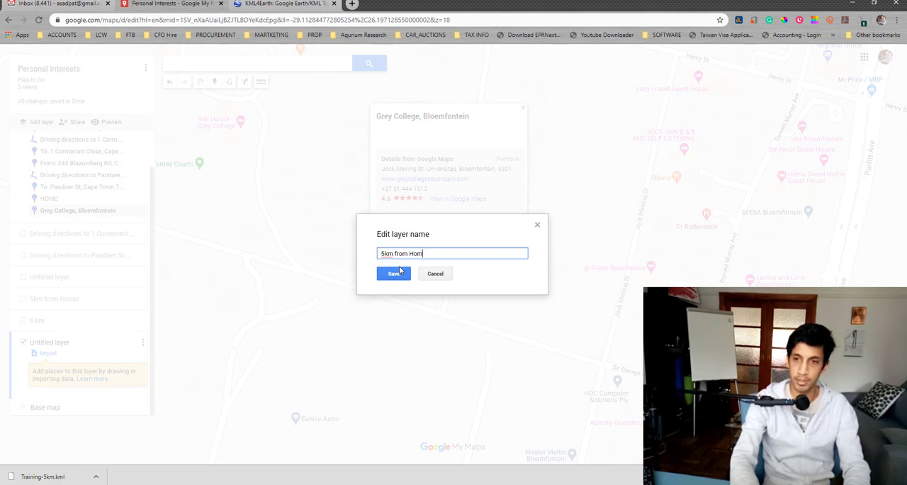
pyautogui.click(395, 273)
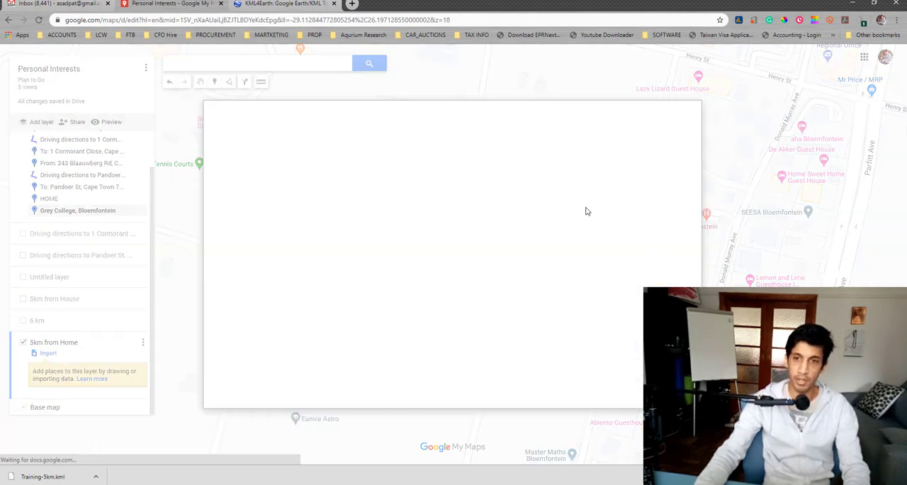
# Select Training-5km.kml to import the red 5 km circle into '5km from Home'
pyautogui.click(47, 353)
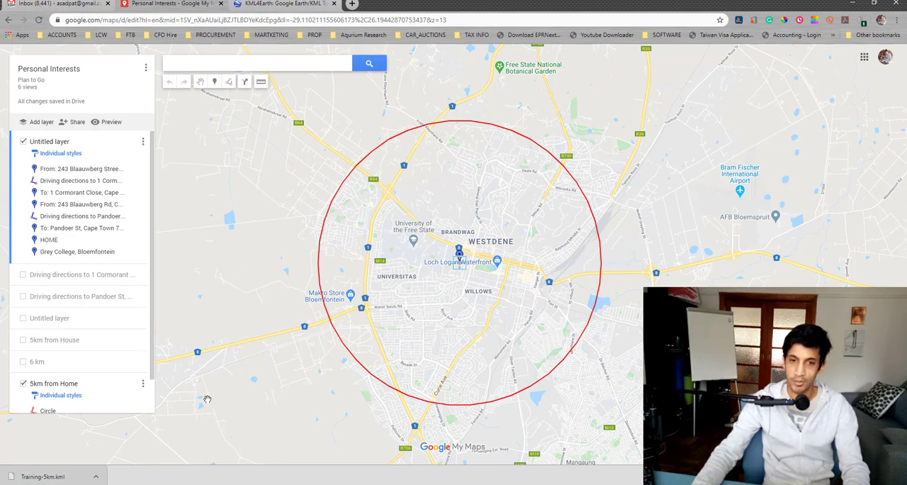
pyautogui.moveTo(365, 388)
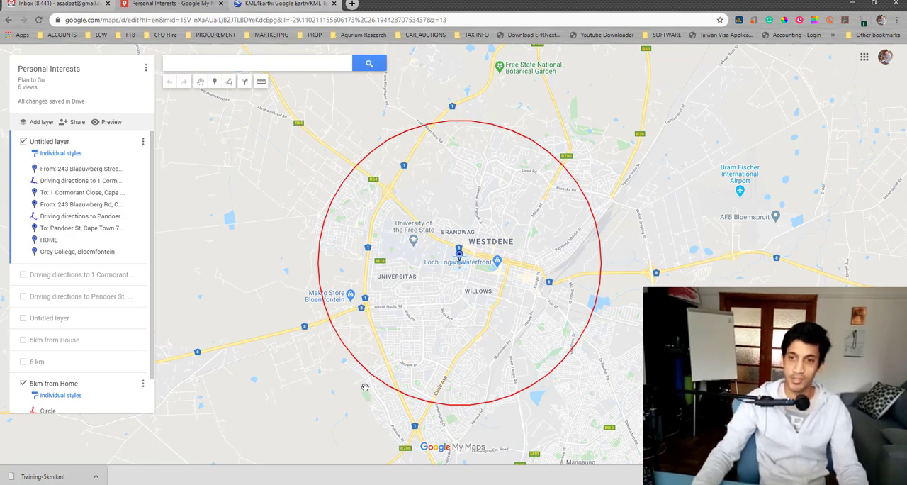
pyautogui.moveTo(486, 356)
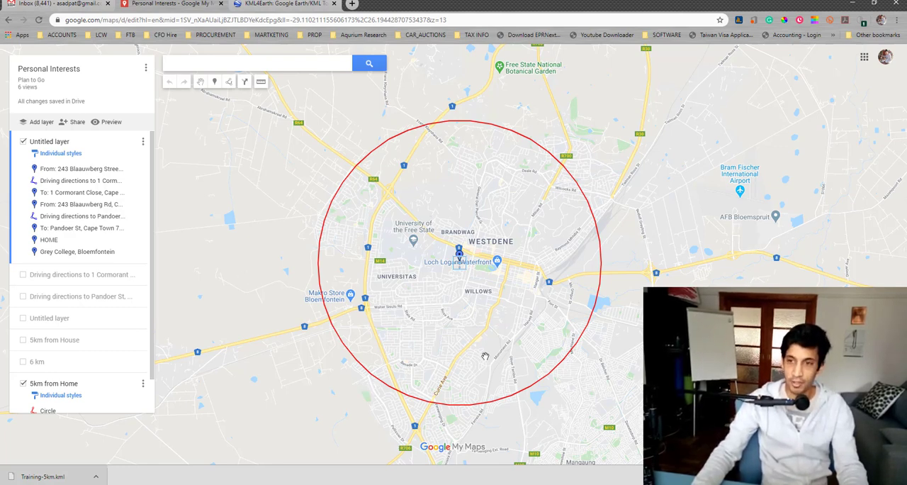
pyautogui.moveTo(589, 191)
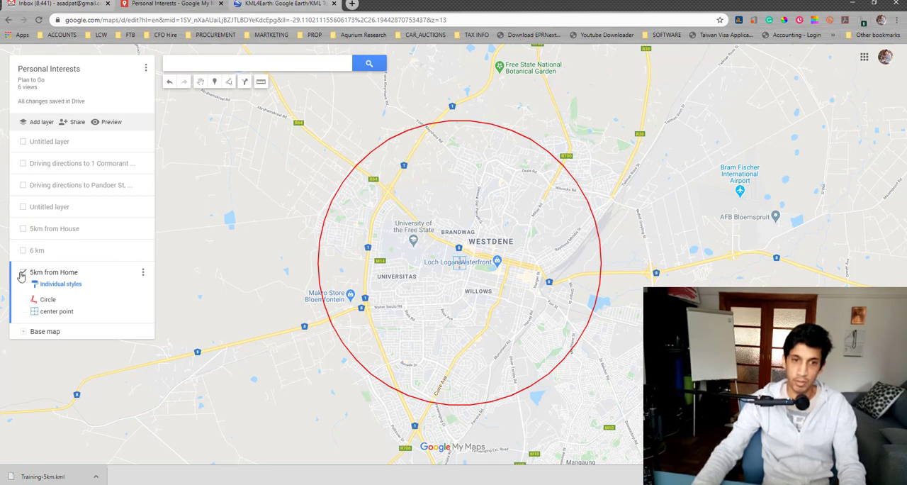
# Toggle the '5km from Home' layer visibility off and back on
pyautogui.click(23, 273)
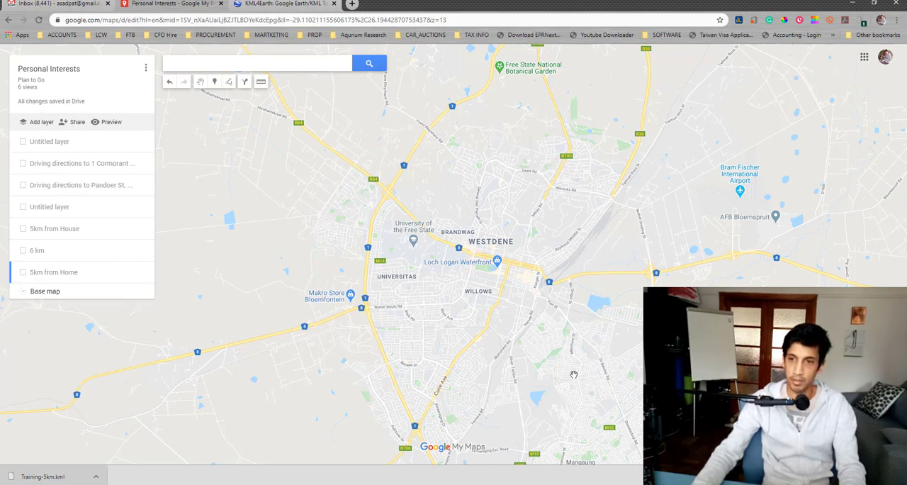
pyautogui.click(22, 272)
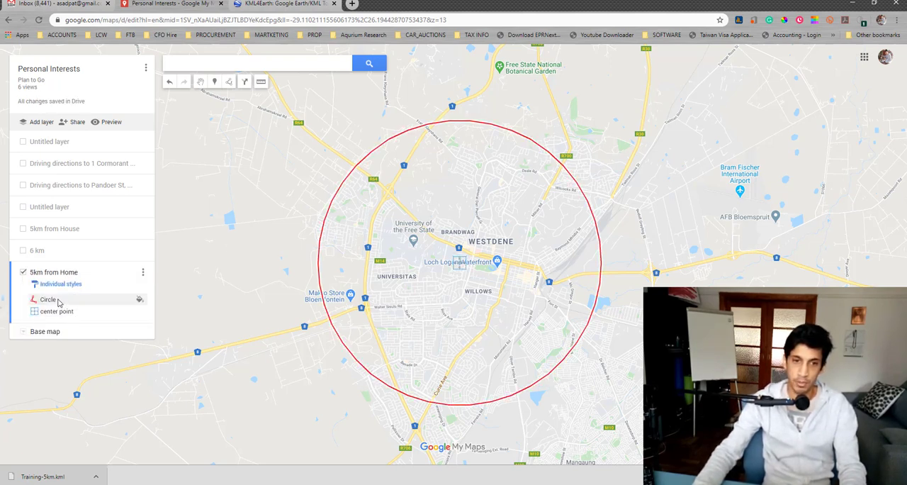
pyautogui.moveTo(571, 140)
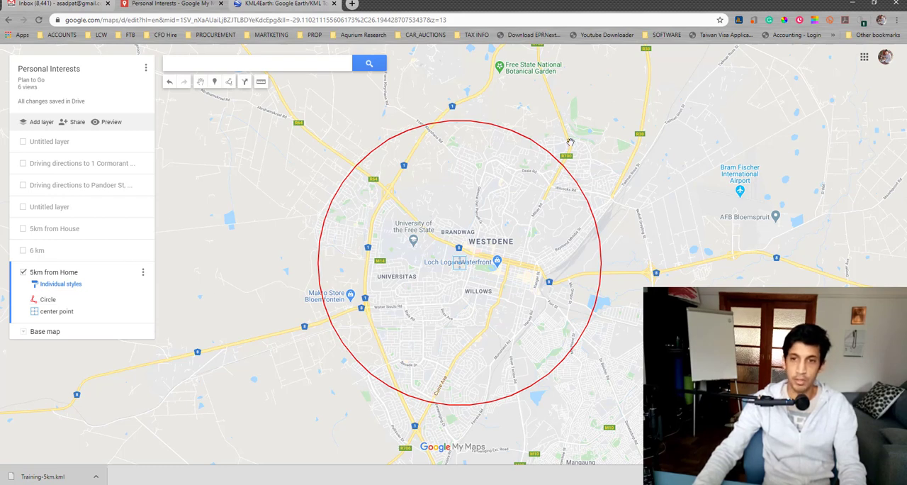
pyautogui.moveTo(473, 283)
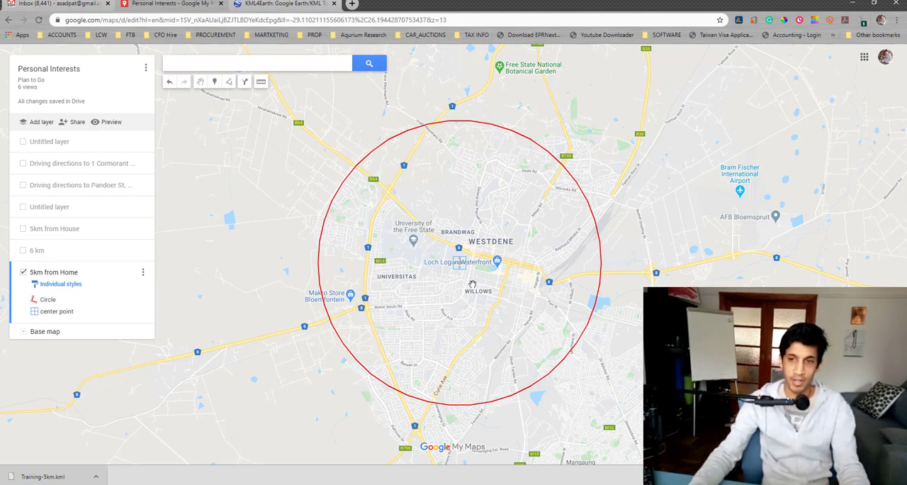
pyautogui.moveTo(659, 265)
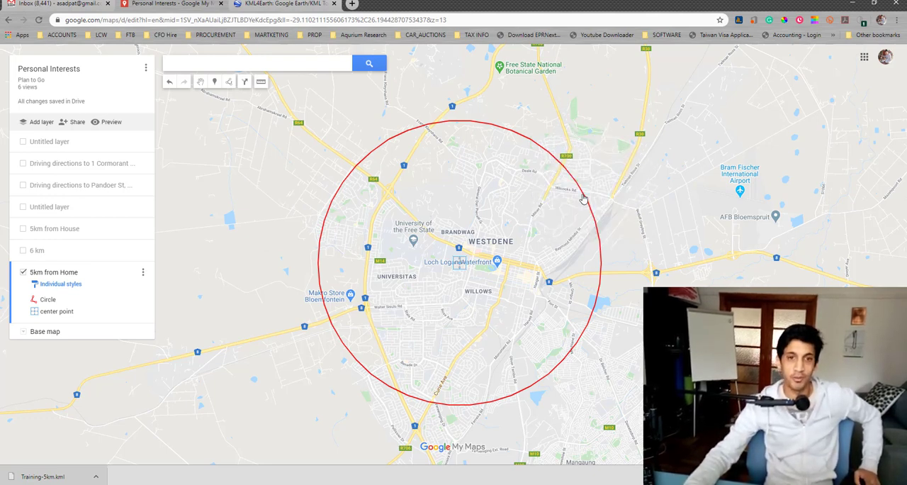
pyautogui.moveTo(528, 184)
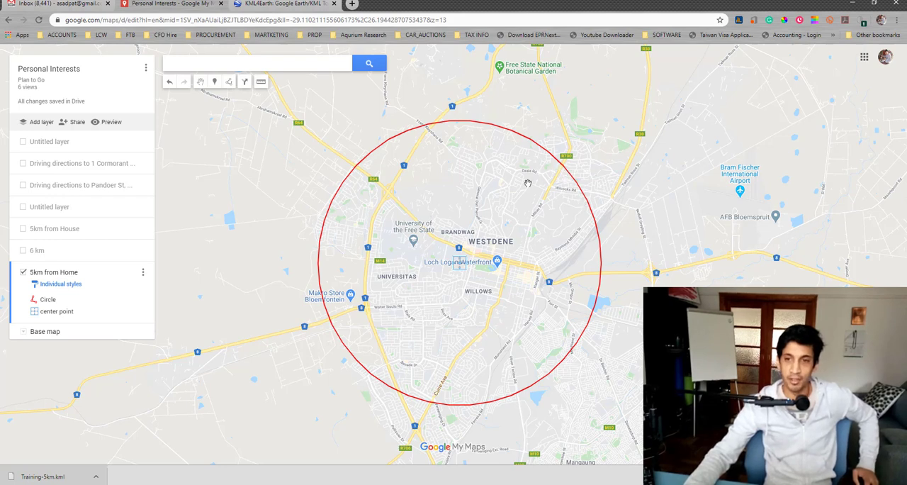
pyautogui.moveTo(570, 194)
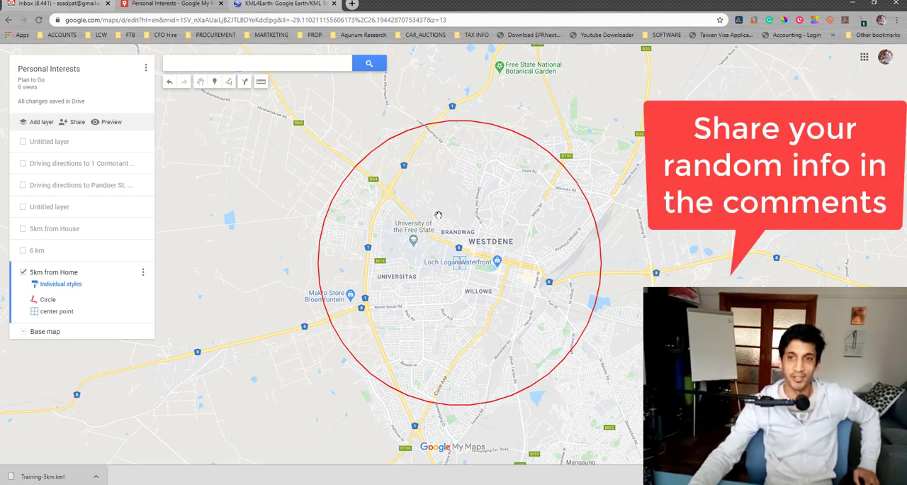
pyautogui.moveTo(471, 202)
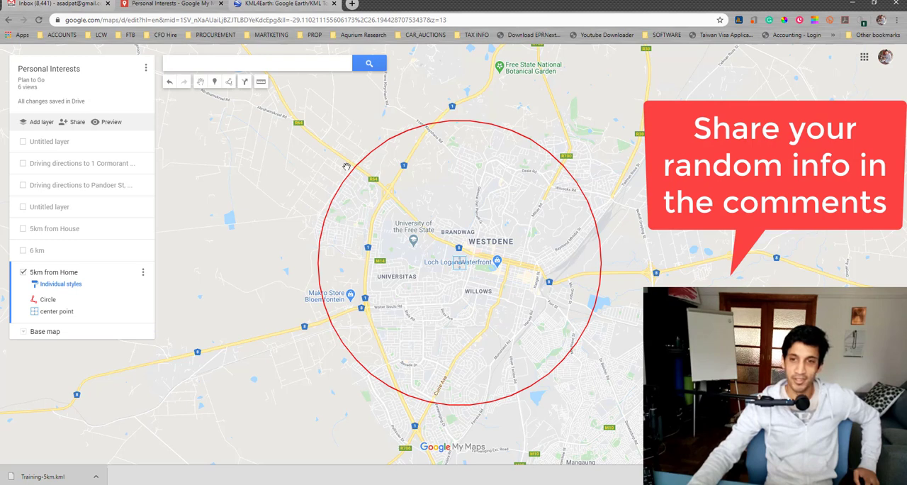
pyautogui.moveTo(428, 316)
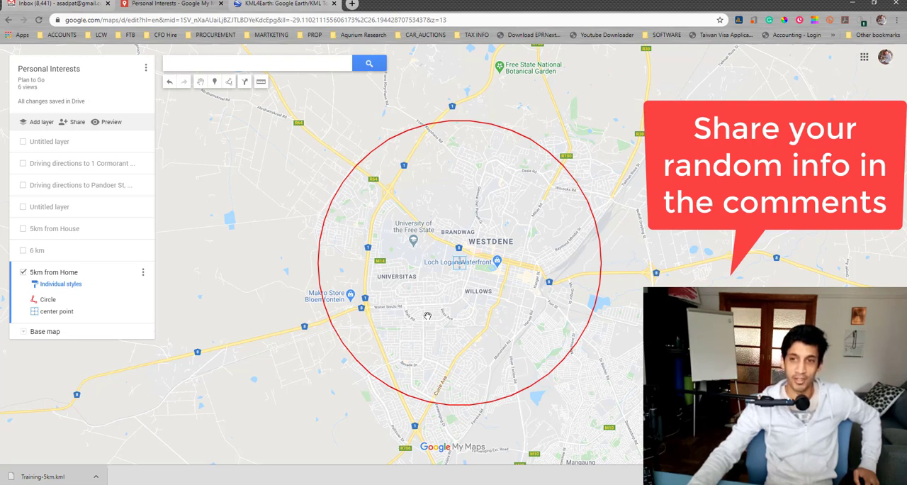